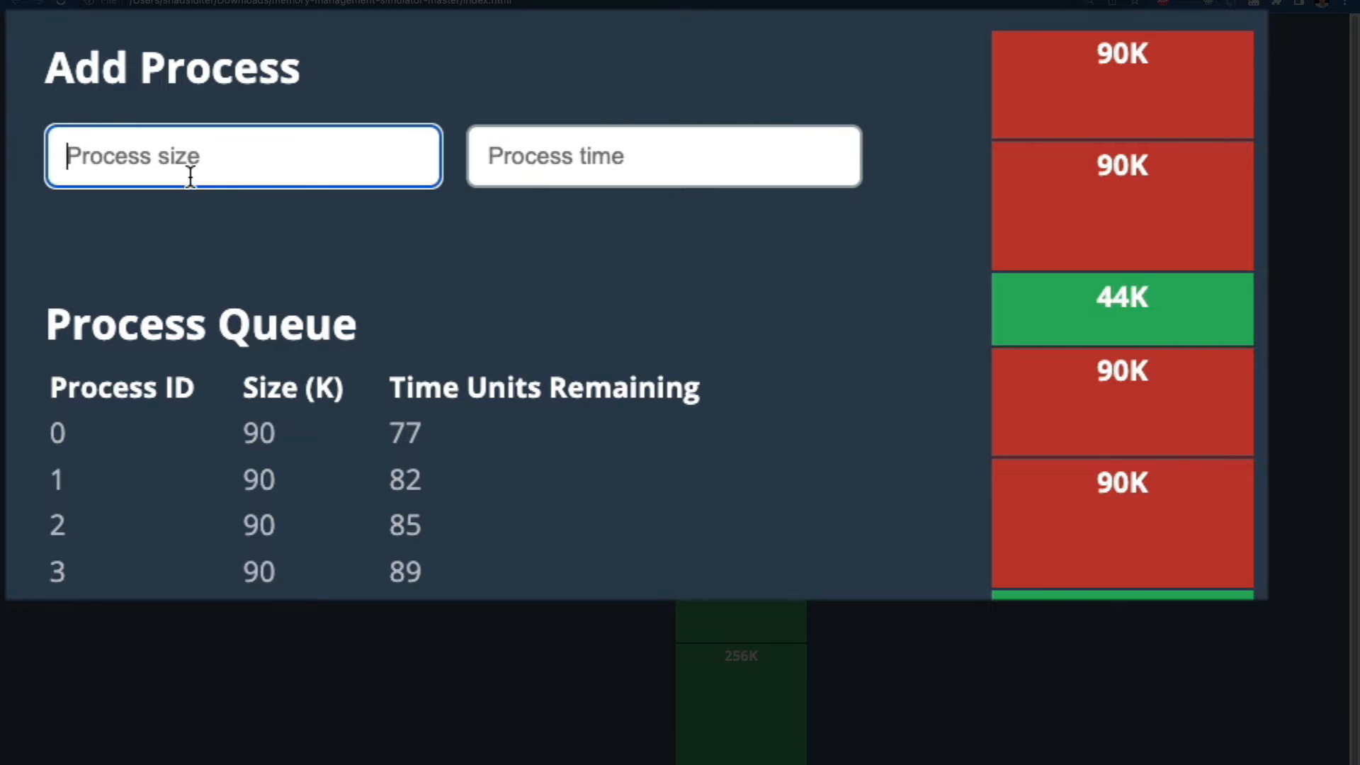
# - Enter 90 as the size of a new process in the Process size field
pyautogui.click(663, 156)
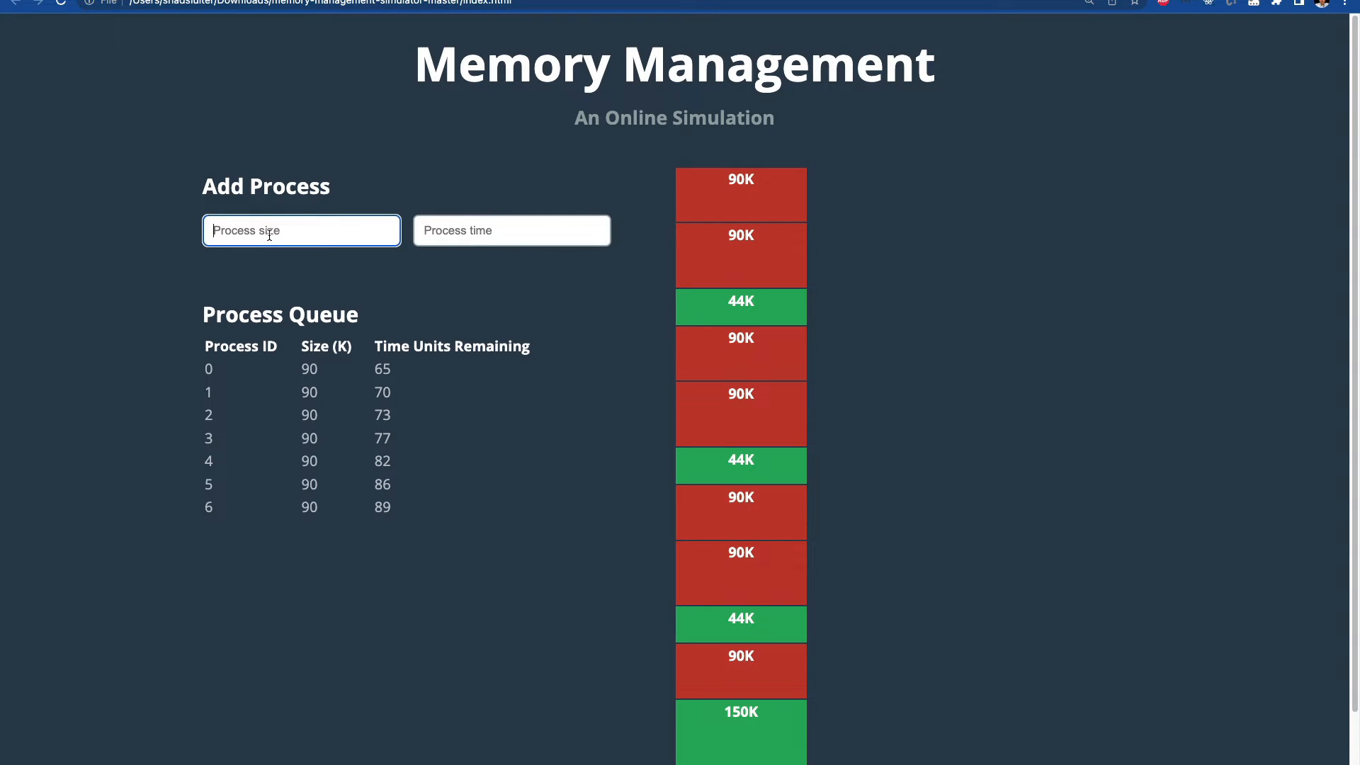
pyautogui.write('90')
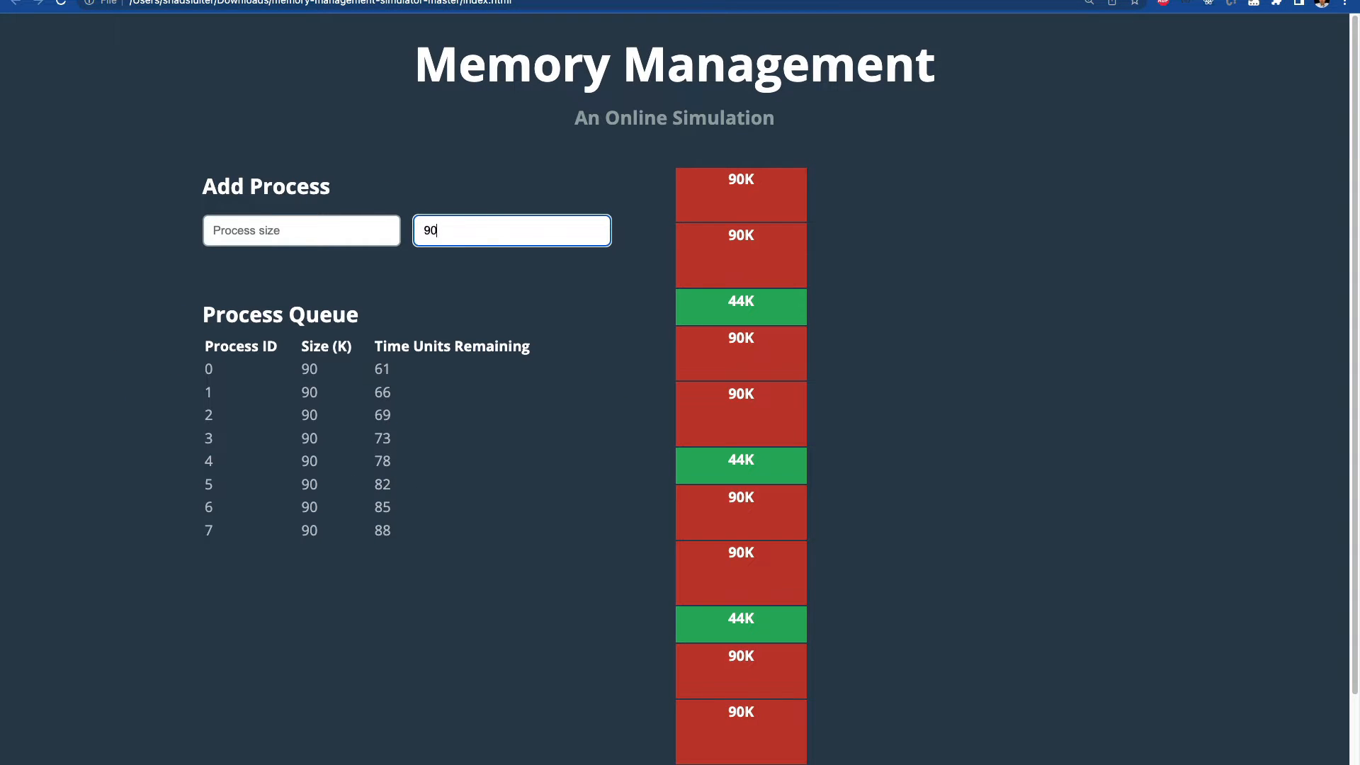
pyautogui.press('Return')
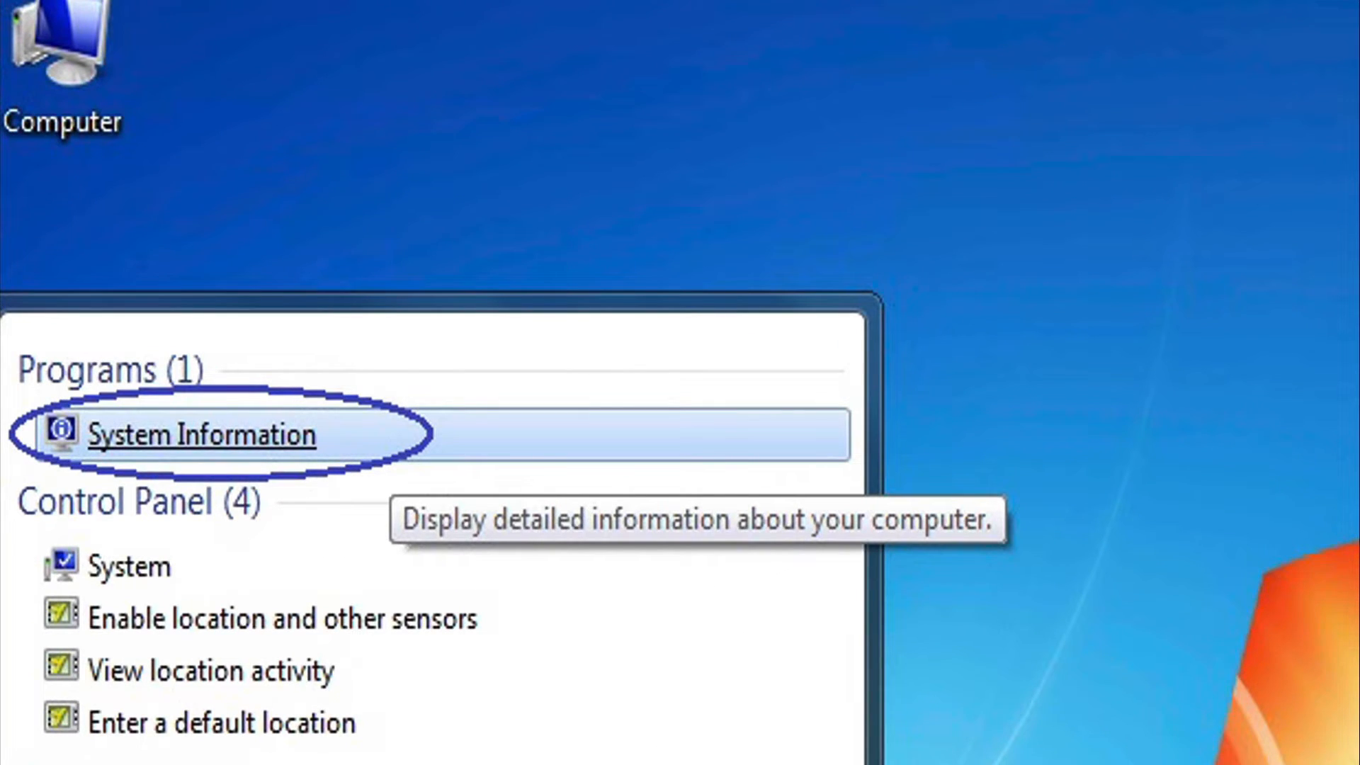
# - Advance to the System properties slide showing 7.00 GB installed, 2.75 GB usable, 32-bit
pyautogui.click(202, 435)
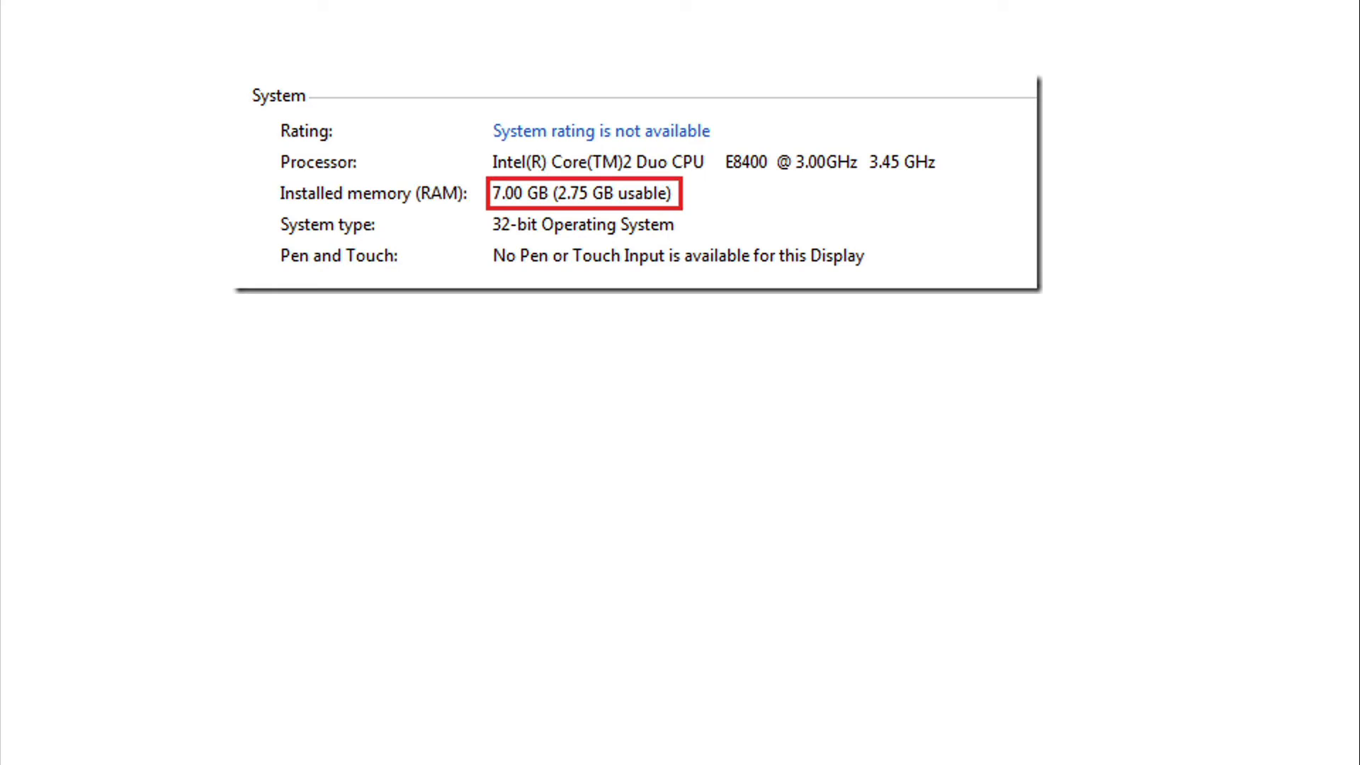